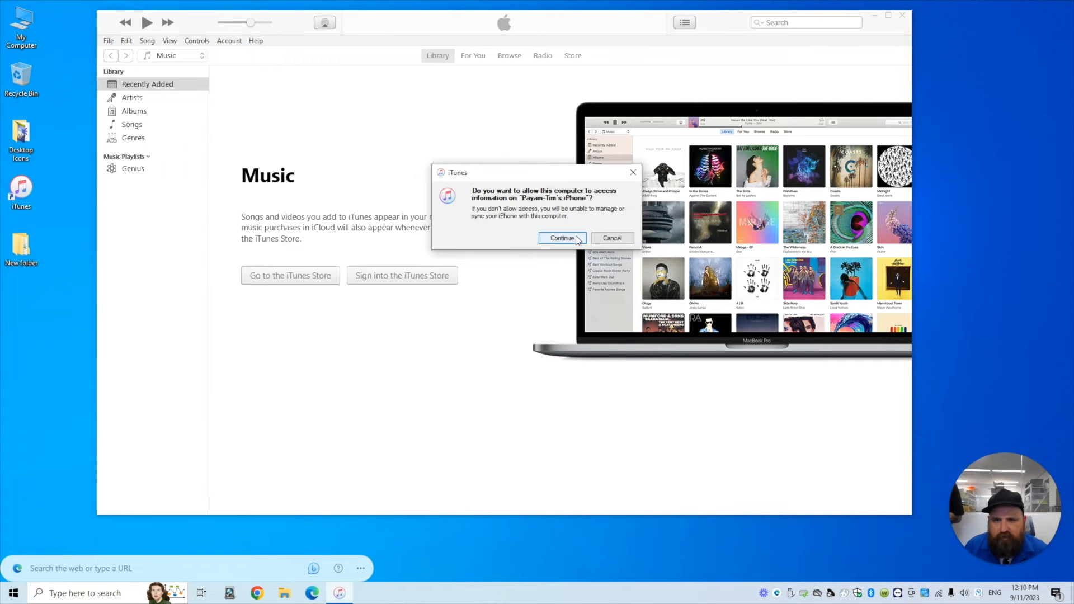
Step: Allow this computer to access the iPhone and choose No thanks to iCloud for Windows
left_click(562, 237)
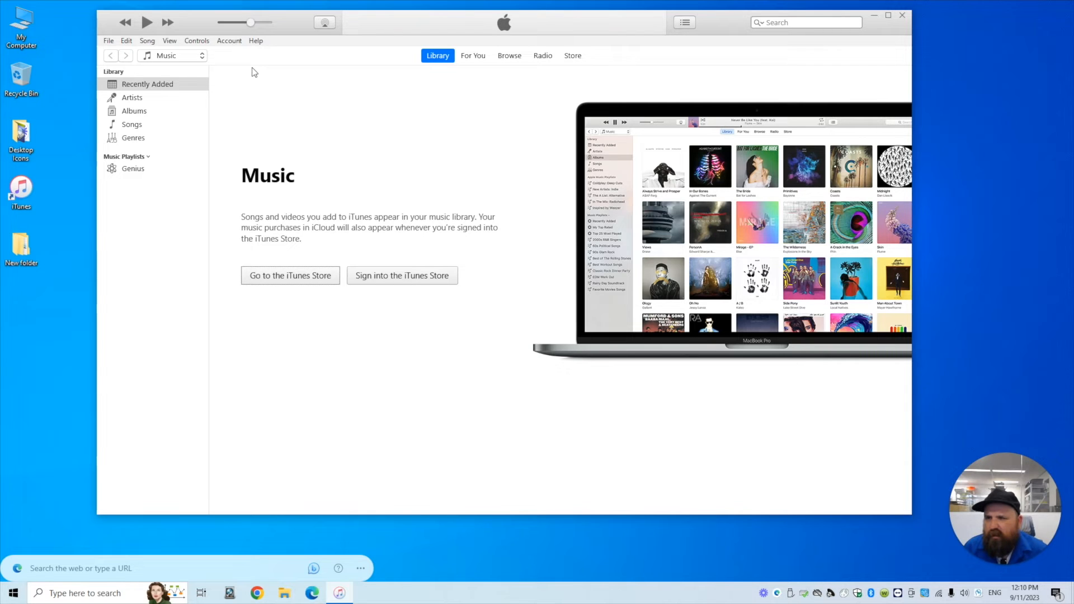
mouse_move(220, 60)
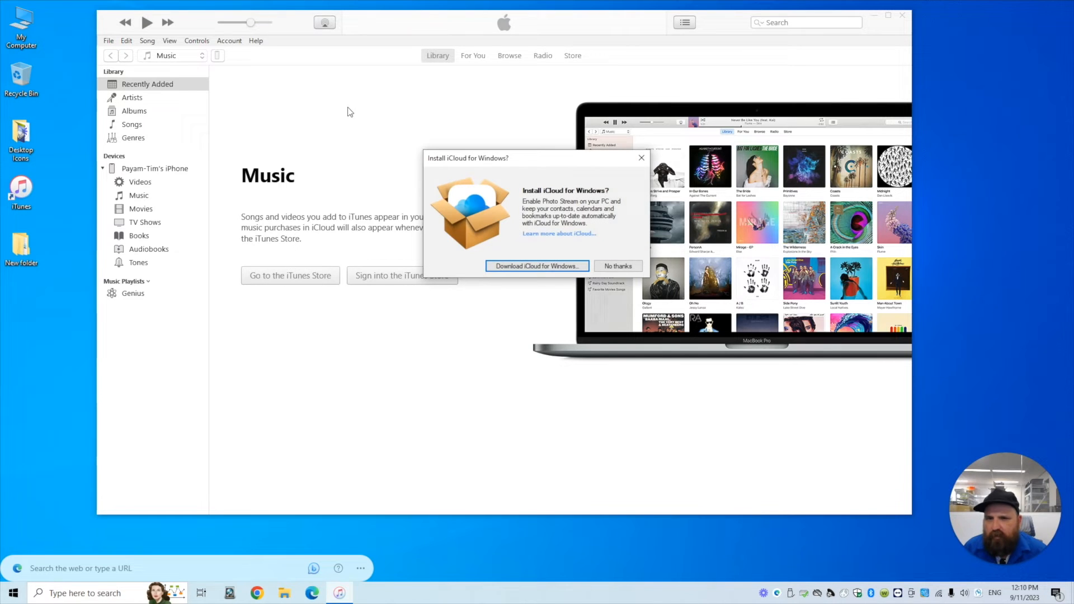
left_click(615, 267)
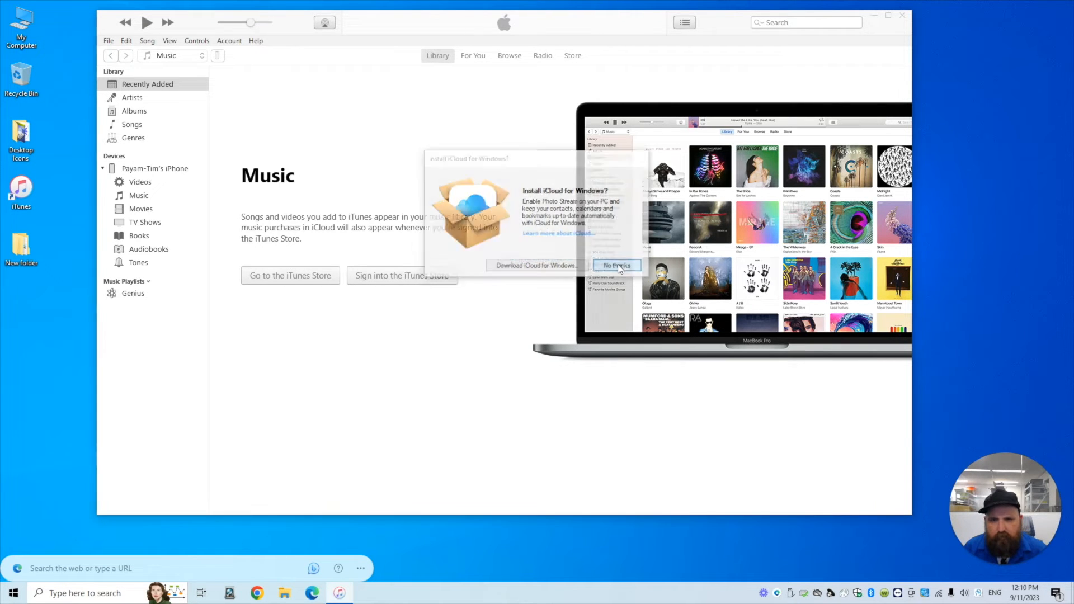
left_click(615, 266)
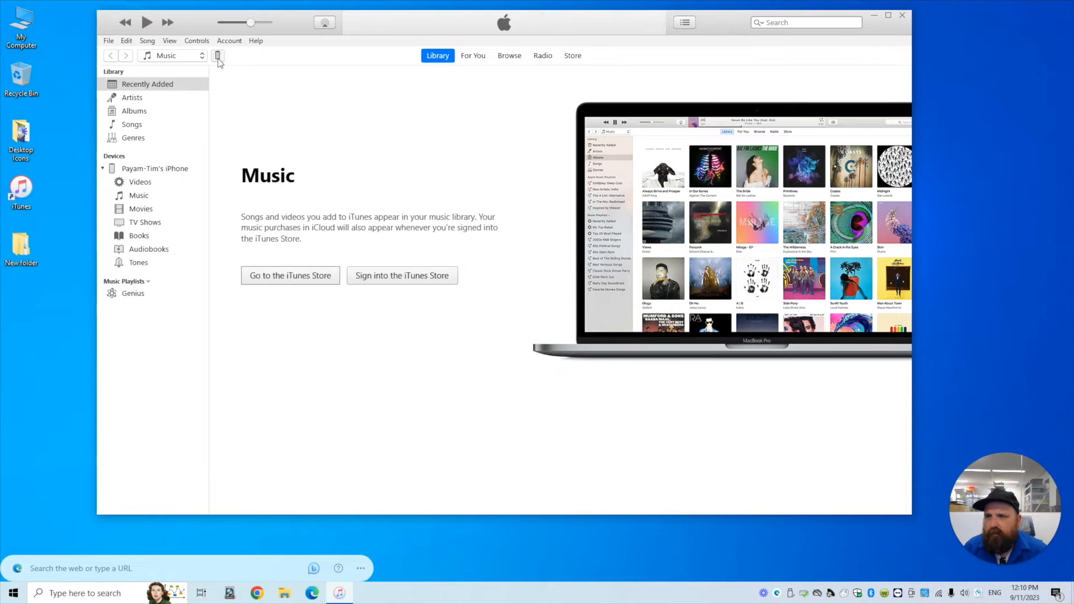
Step: Show the connected iPhone's Summary page and scroll down to its Backups section
left_click(218, 56)
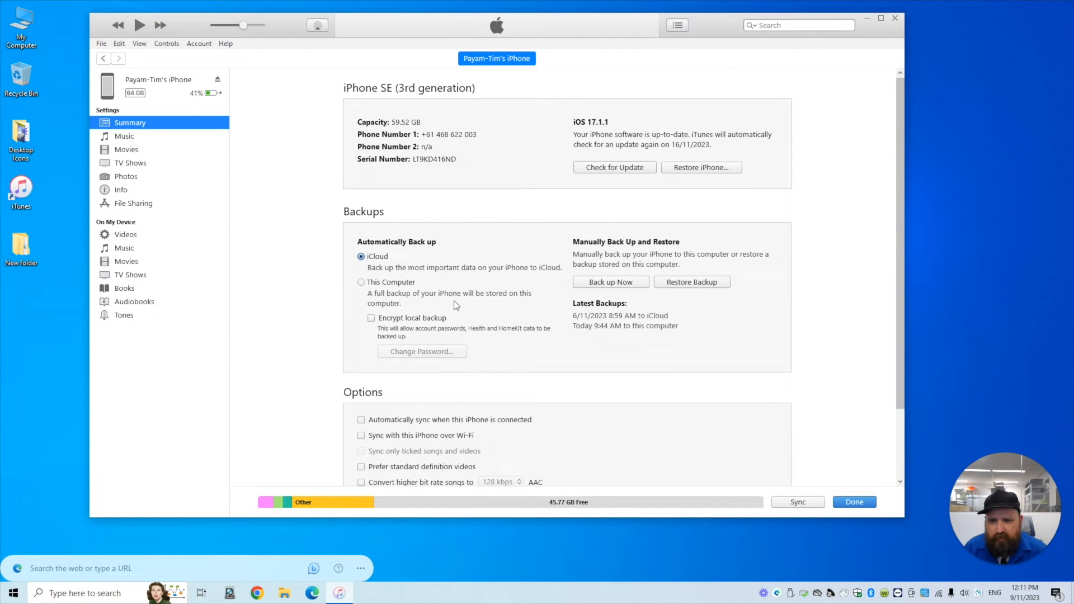
scroll("down", 3)
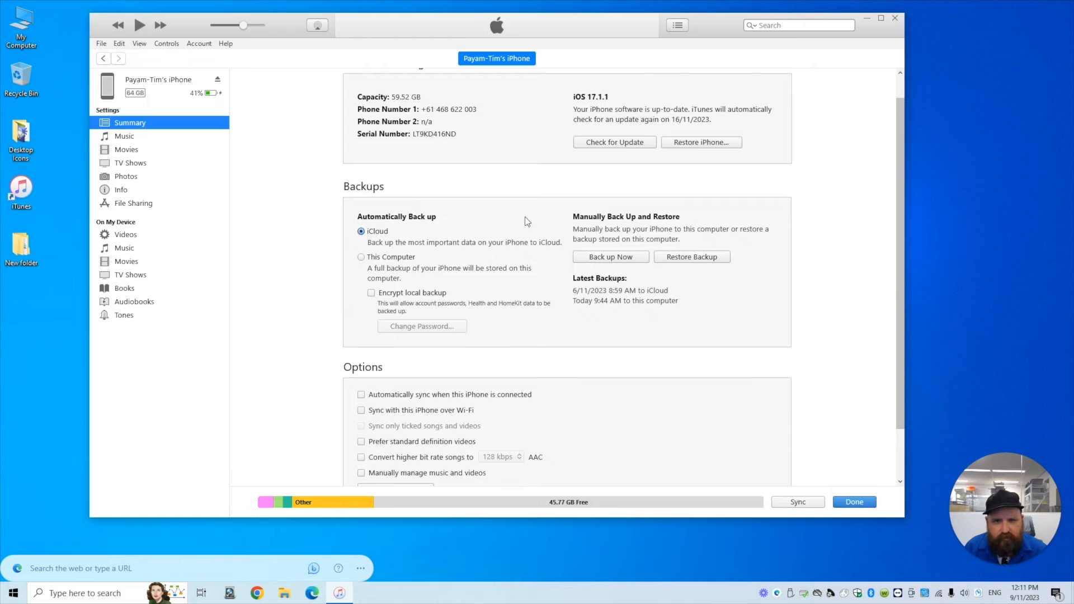
mouse_move(613, 286)
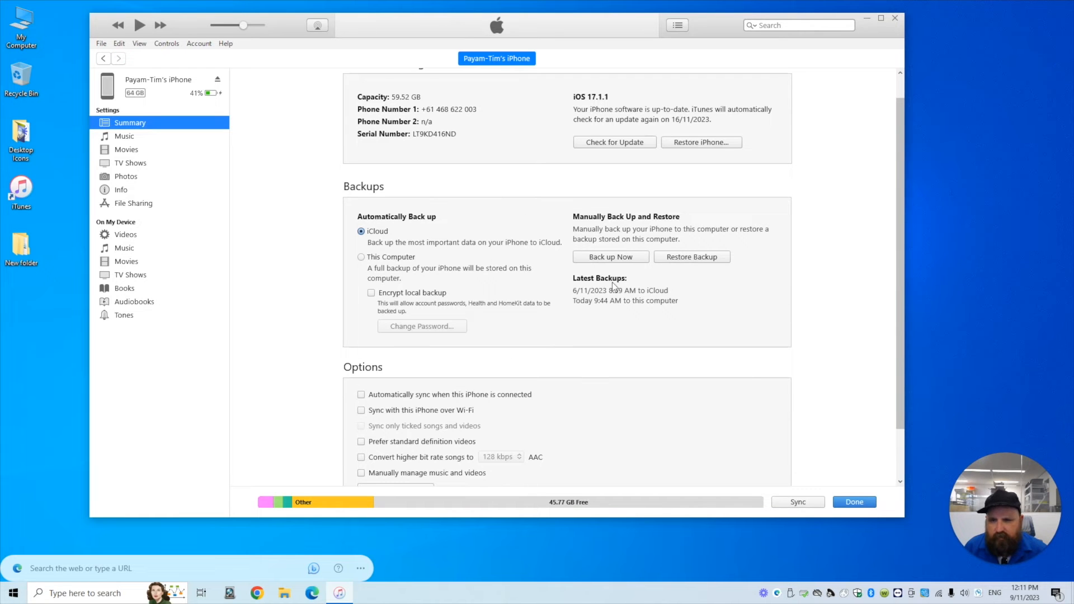
mouse_move(611, 309)
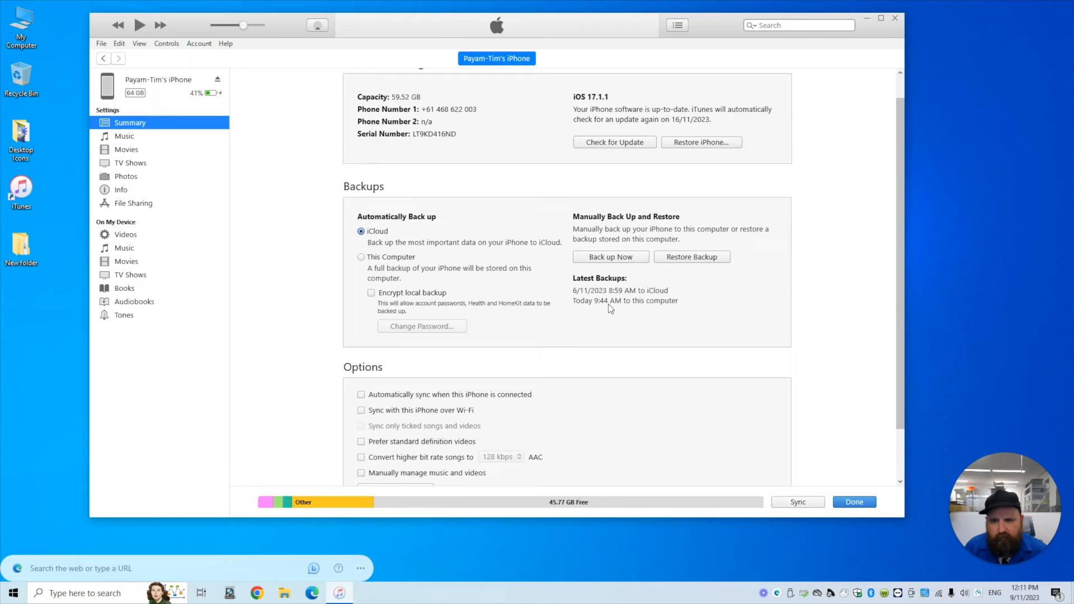
mouse_move(365, 279)
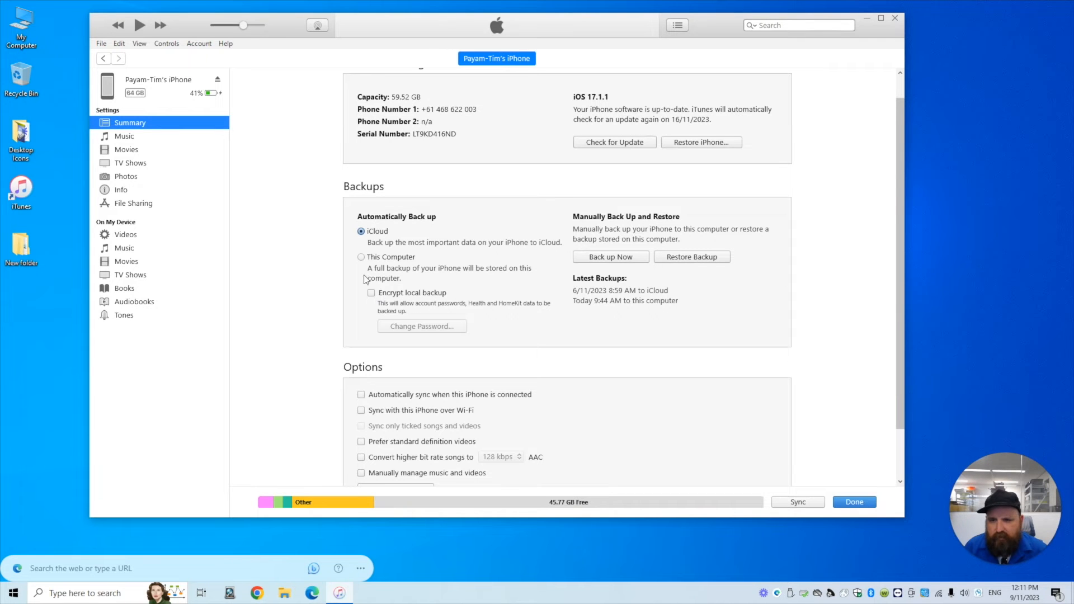
mouse_move(377, 301)
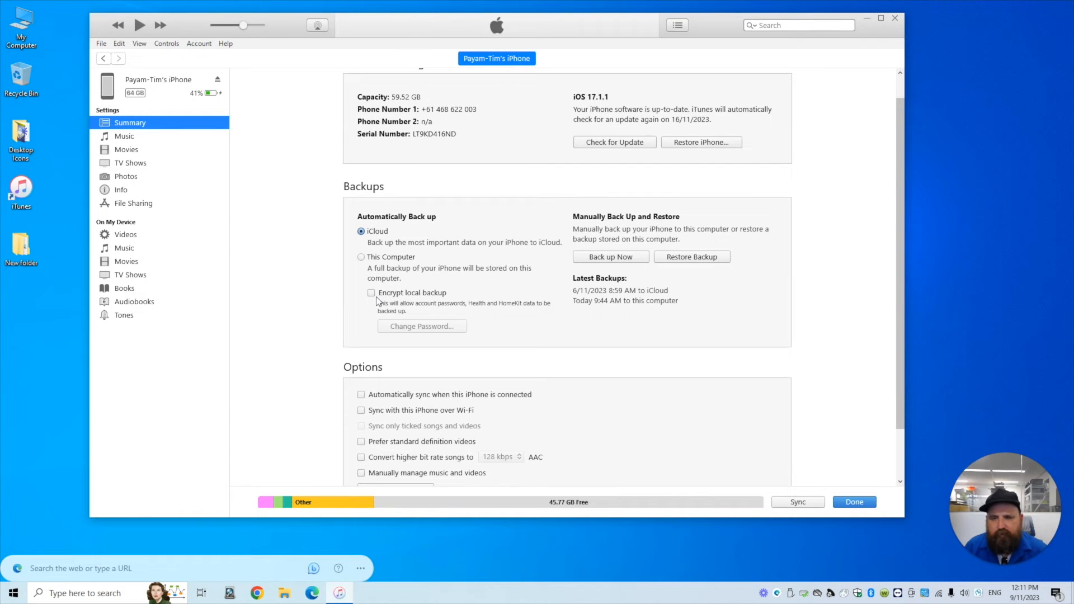
mouse_move(490, 340)
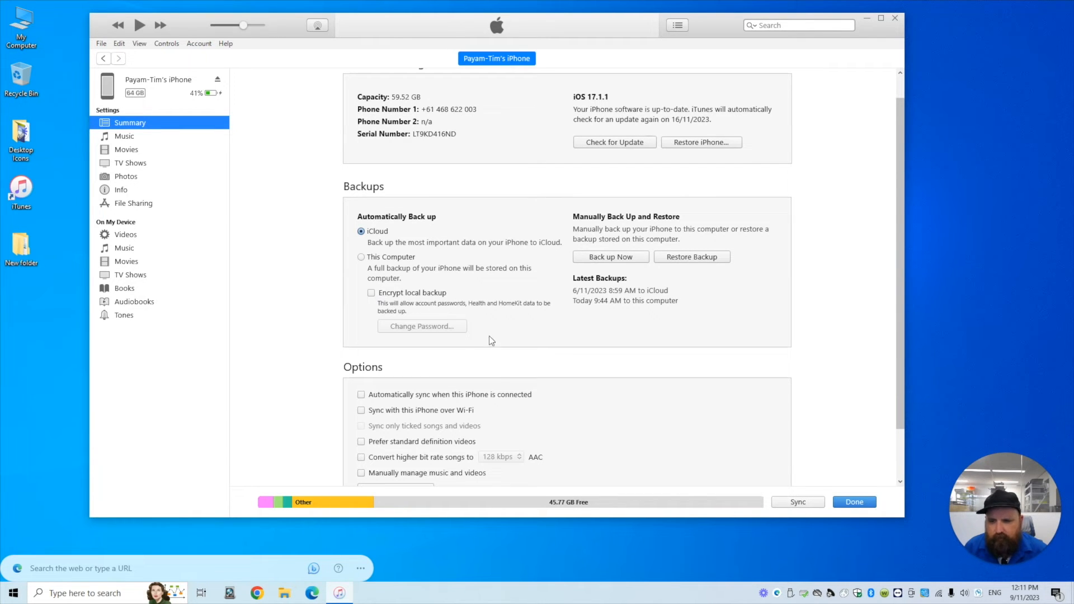
mouse_move(382, 511)
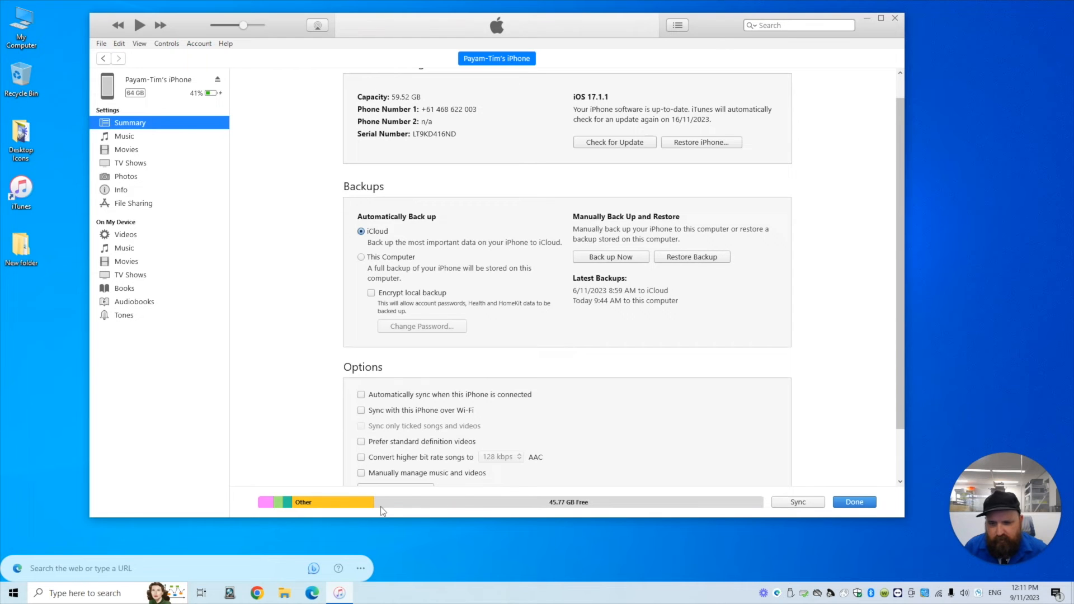
mouse_move(513, 508)
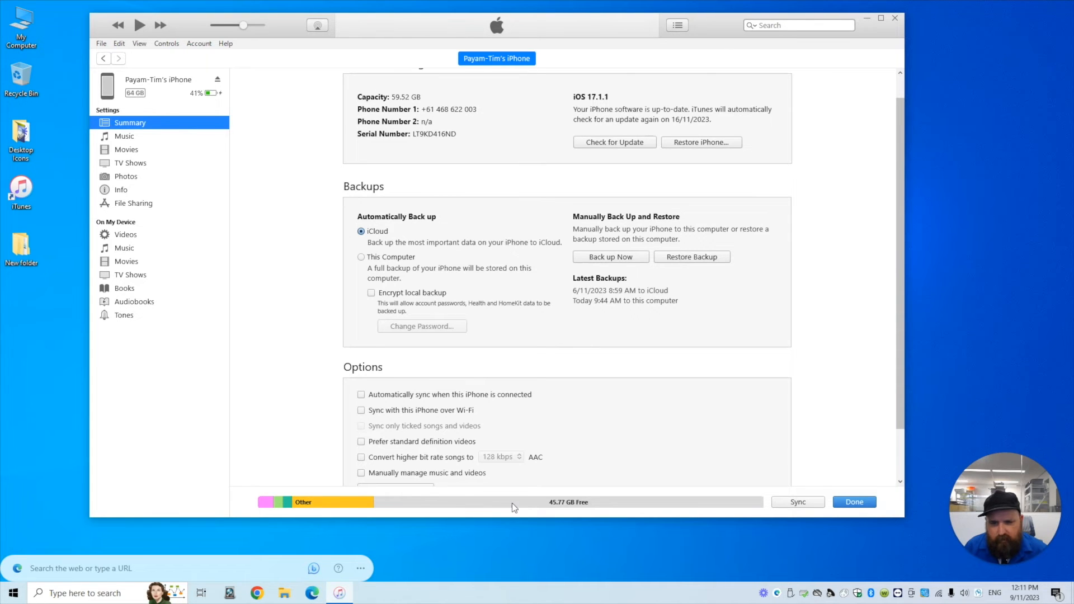
mouse_move(345, 502)
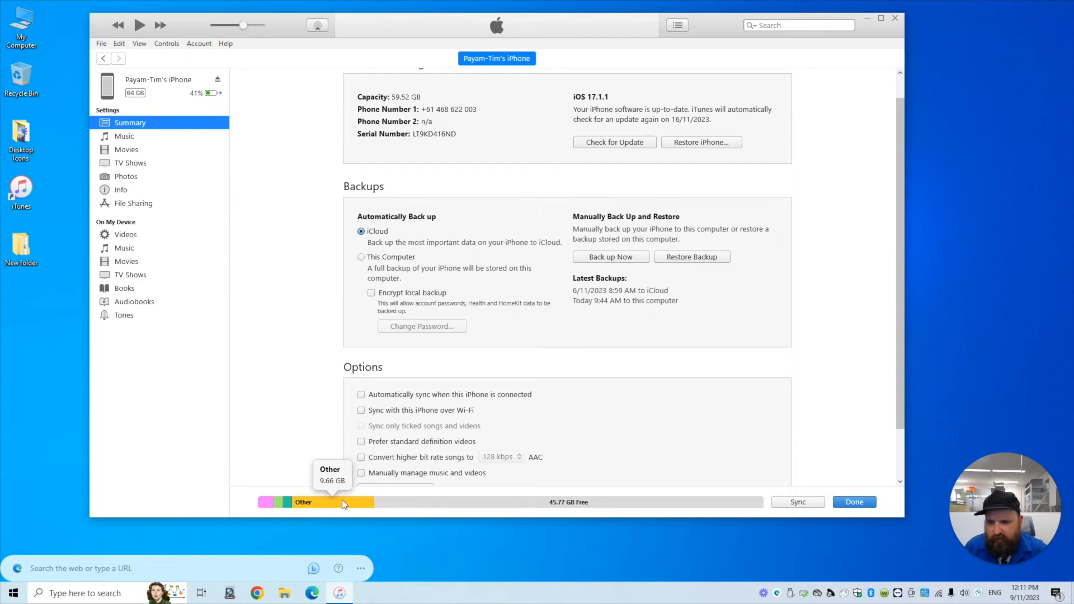
mouse_move(278, 503)
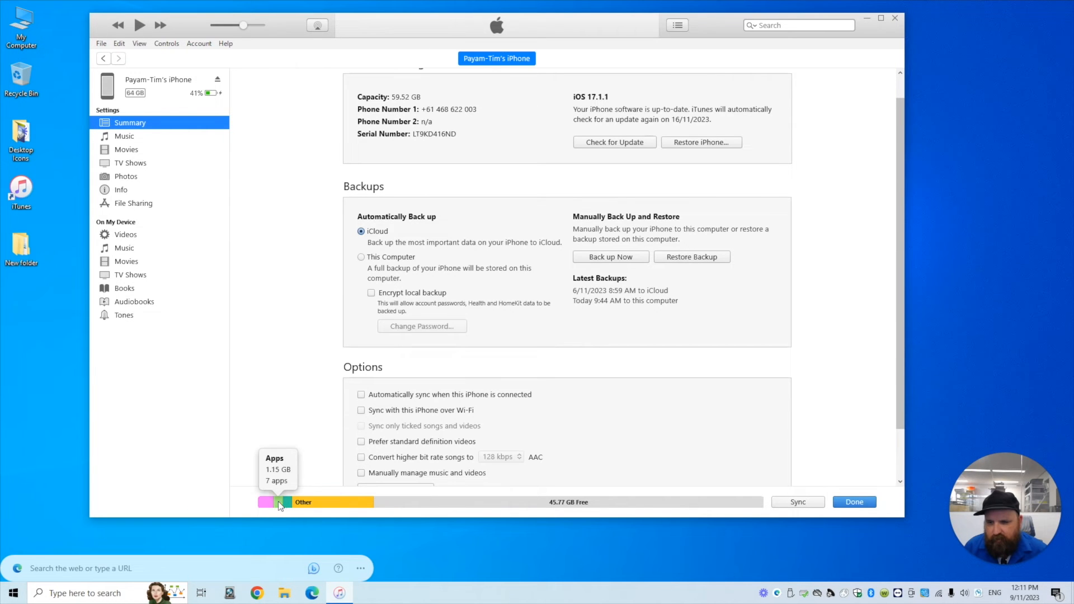
mouse_move(294, 502)
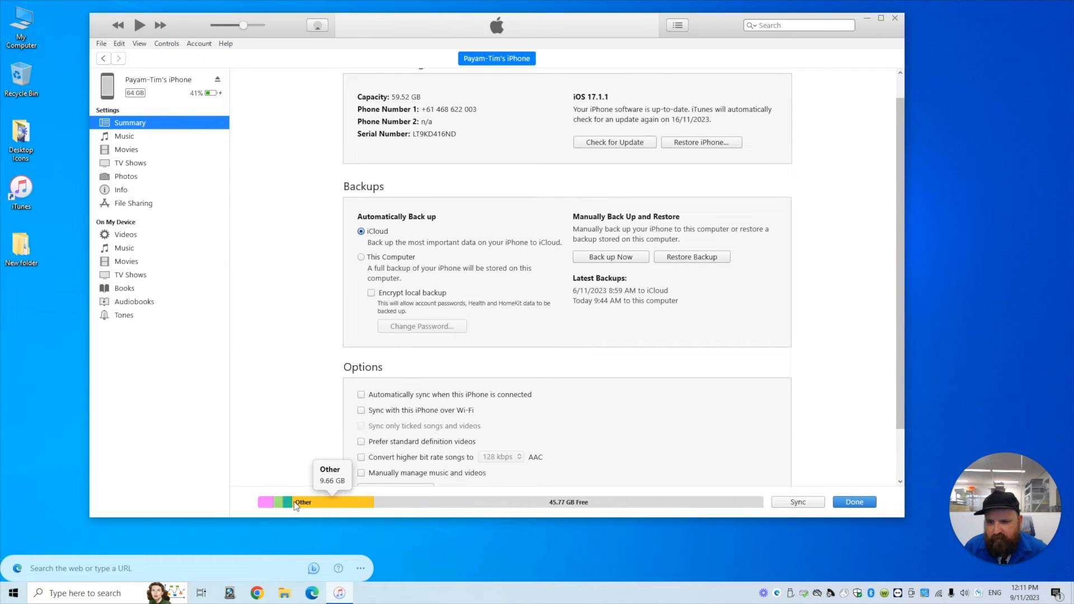
mouse_move(433, 508)
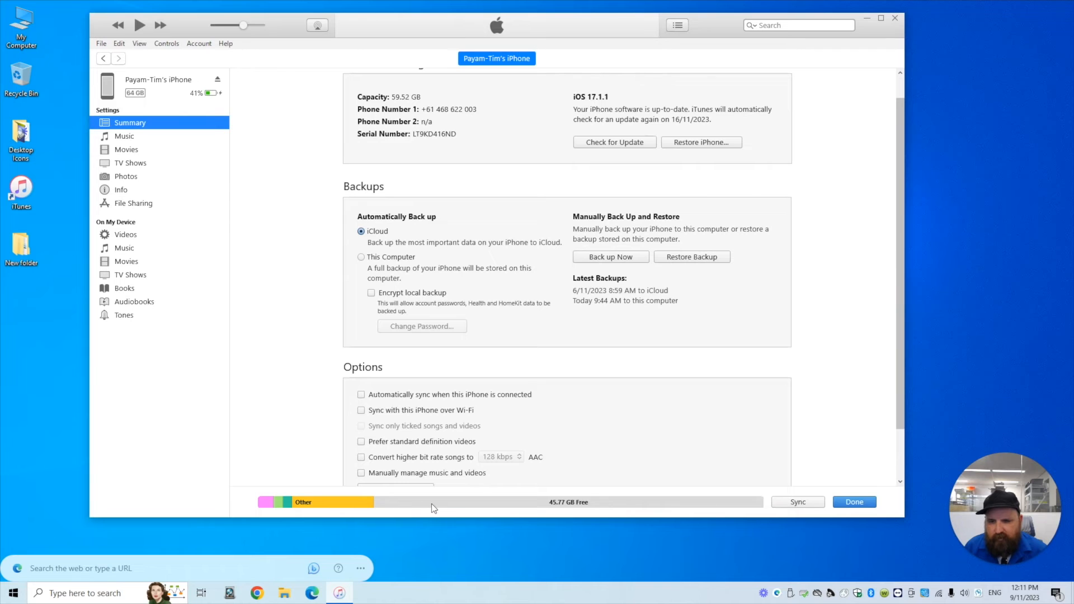
mouse_move(448, 507)
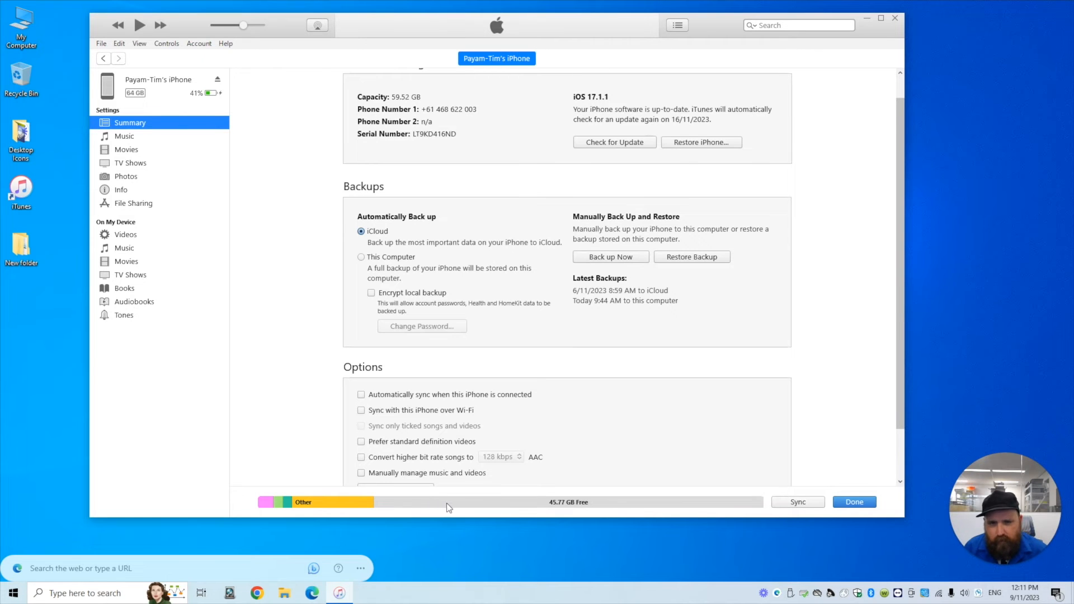
mouse_move(731, 267)
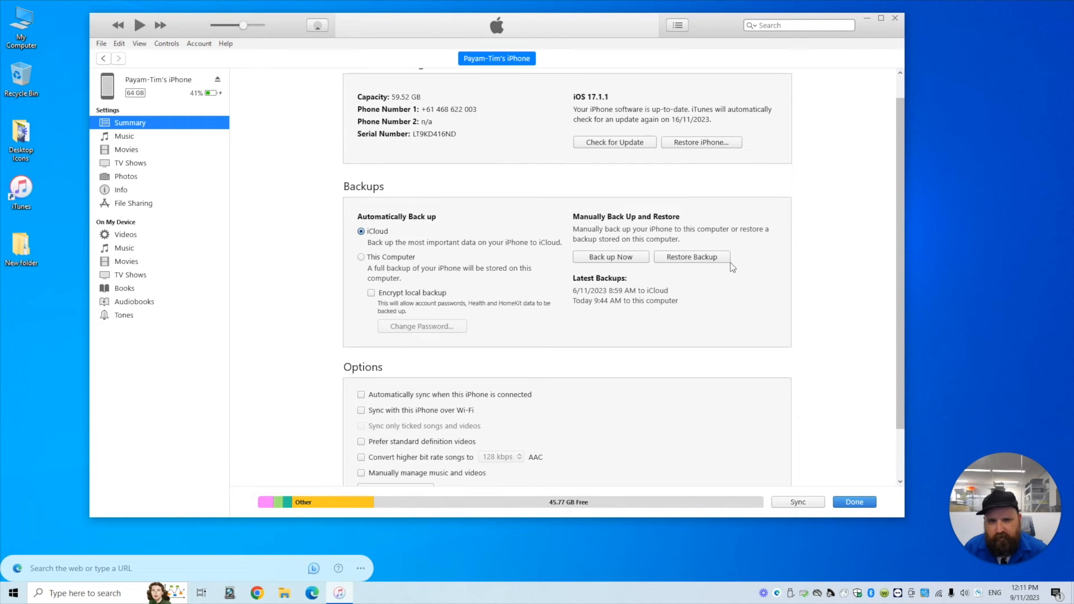
mouse_move(693, 261)
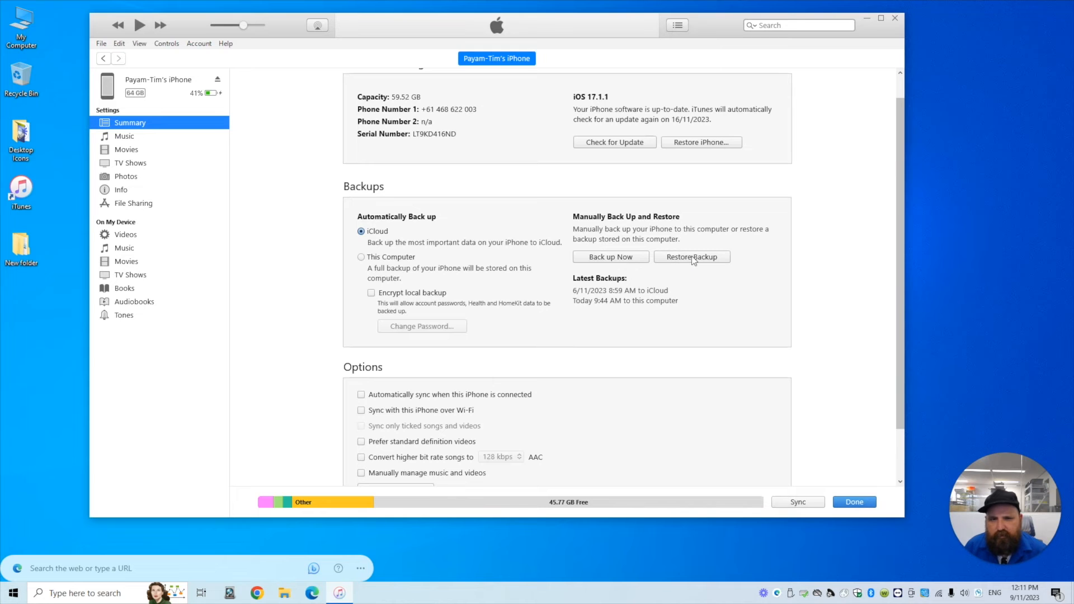
Step: Start Restore Backup, bringing up the alert that Find My must be turned off first
left_click(691, 257)
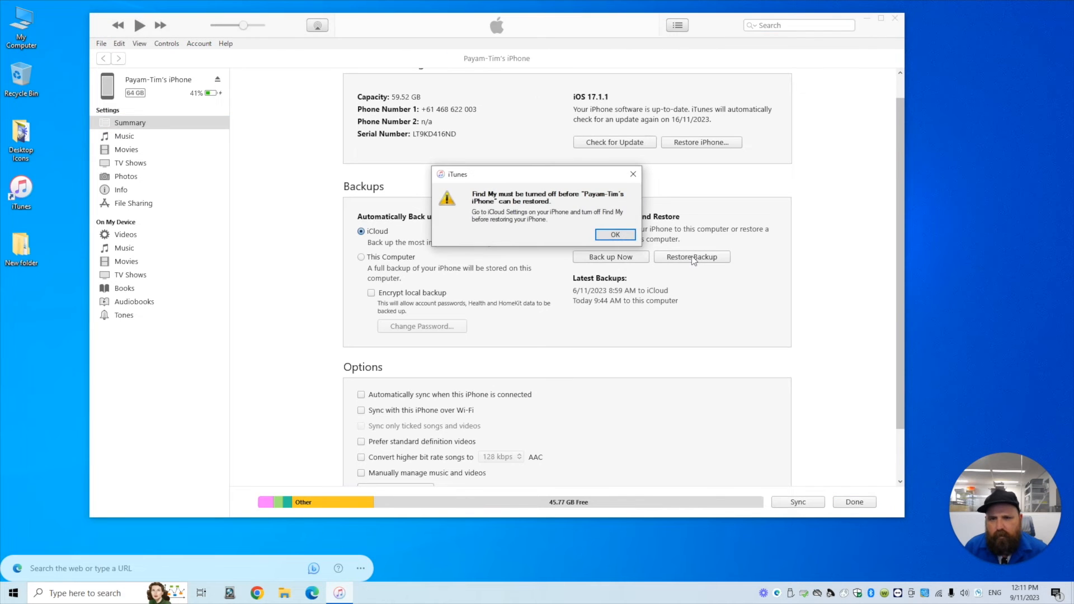